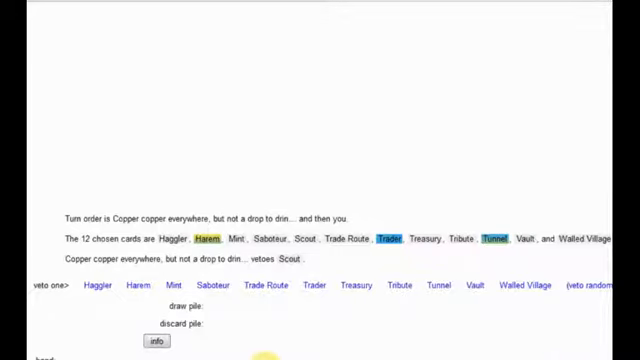
mouse_move(237, 343)
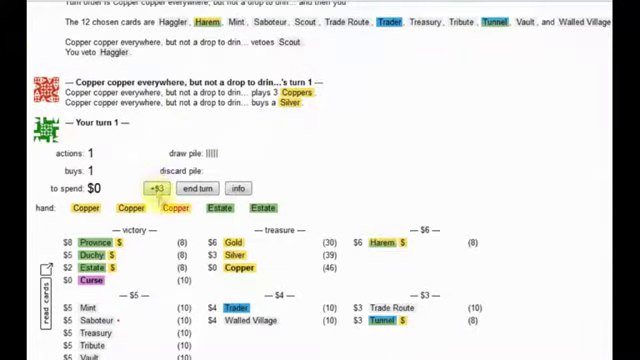
Play treasures on turns one and two, then buy a Vault with six coins.
left_click(199, 188)
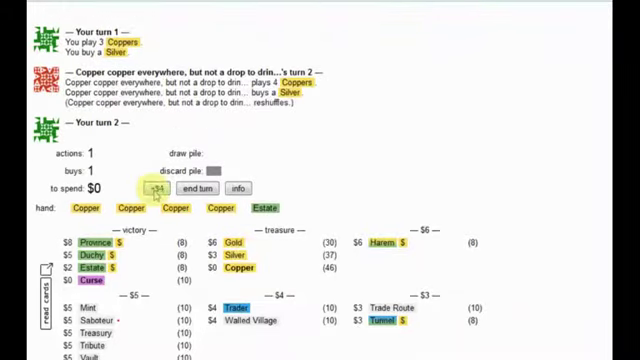
left_click(186, 189)
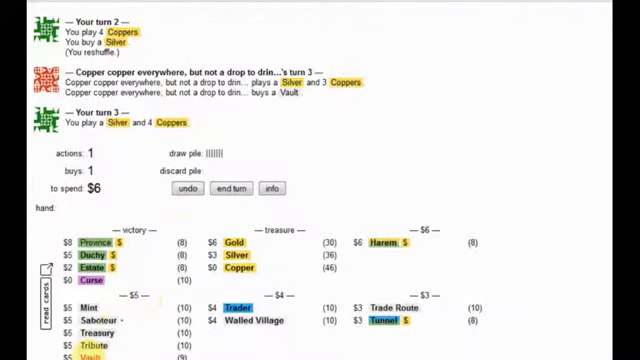
left_click(223, 189)
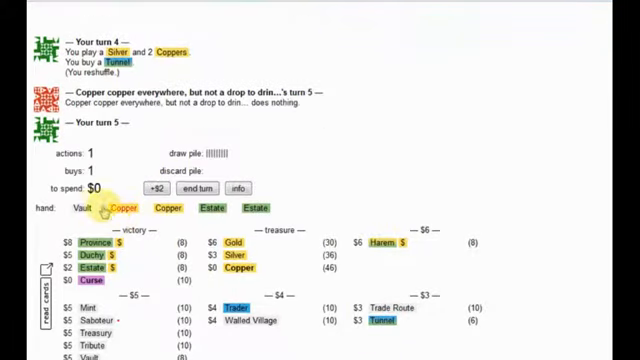
Play the Vault on turn five and discard the marked Estate.
left_click(82, 209)
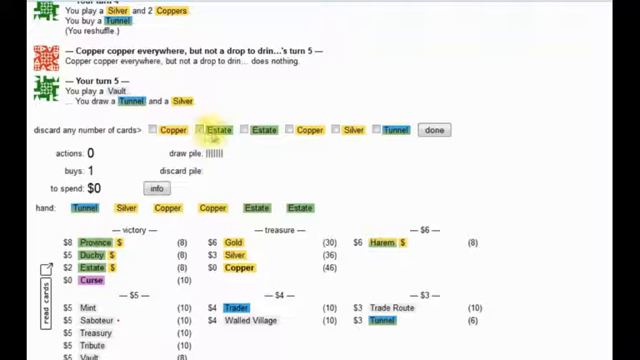
left_click(383, 128)
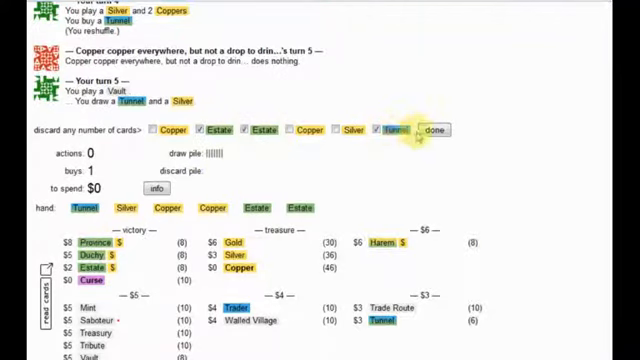
left_click(439, 130)
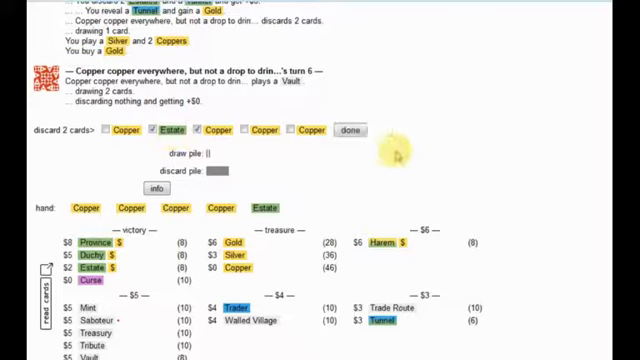
Discard an Estate and Copper to the opponent's Vault, then end turn nine buying nothing.
left_click(351, 130)
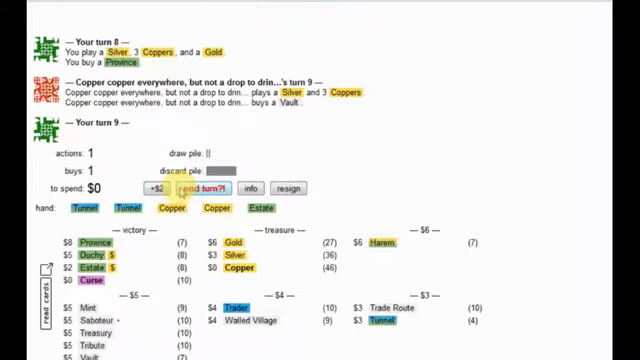
left_click(195, 190)
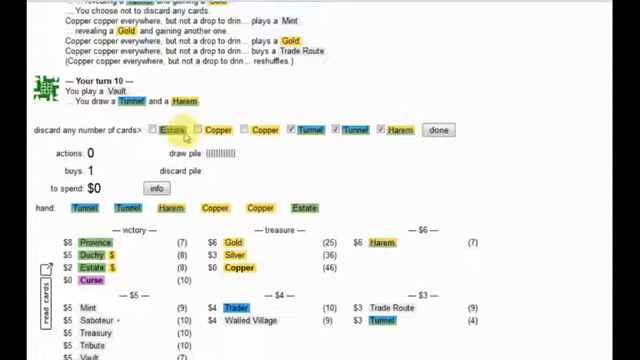
Discard Estate, two Tunnels and Harem to the Vault, buy a Harem, and start turn eleven.
left_click(153, 130)
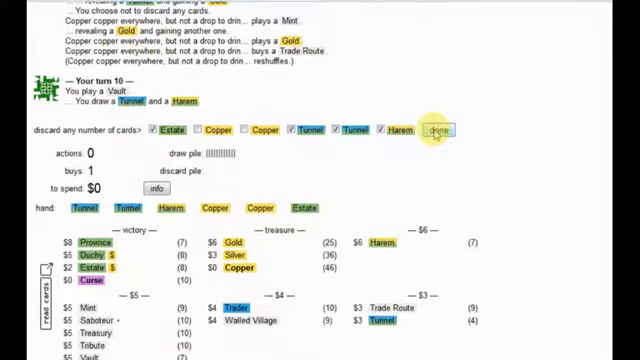
left_click(434, 131)
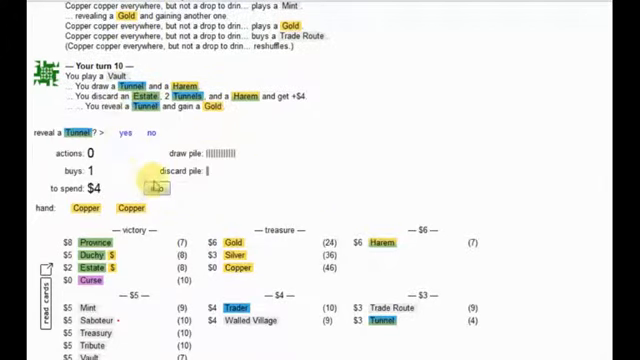
left_click(119, 132)
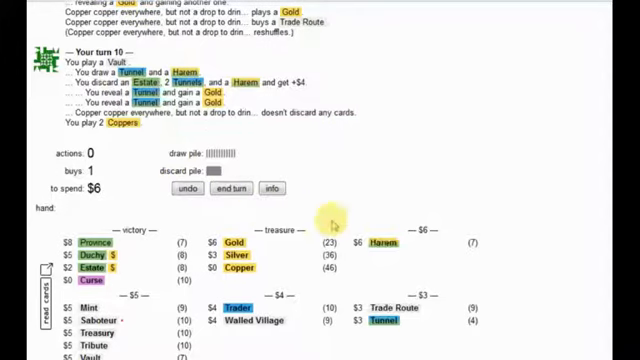
left_click(243, 189)
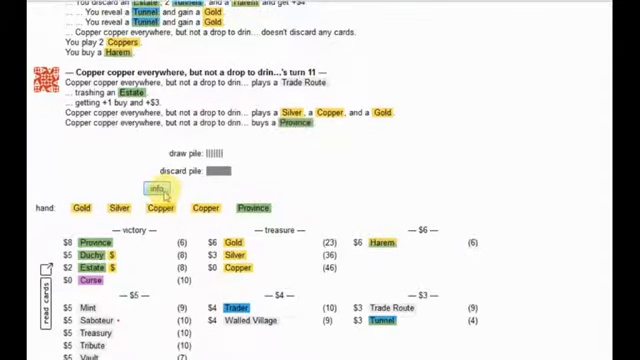
left_click(155, 189)
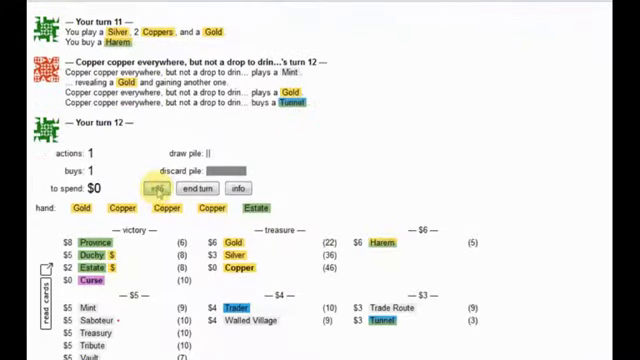
Play six coins of treasure and buy a Harem on turn twelve.
left_click(212, 190)
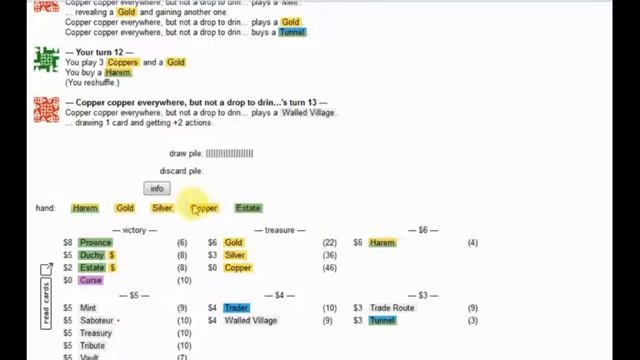
left_click(150, 190)
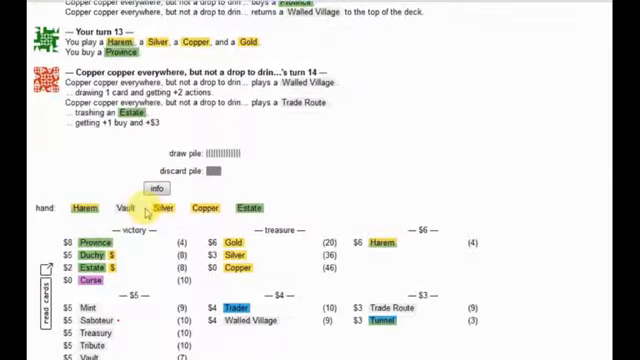
left_click(160, 209)
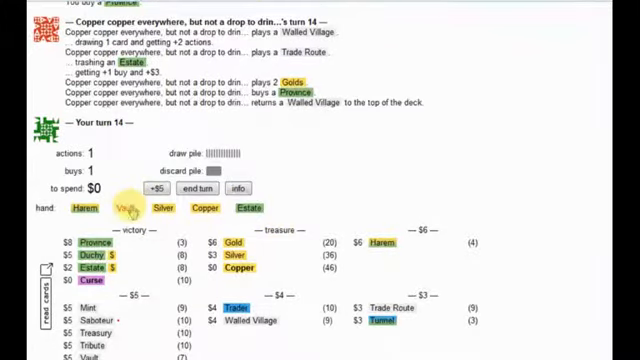
Play the Vault discarding an Estate, then play eight coins of treasure.
left_click(122, 208)
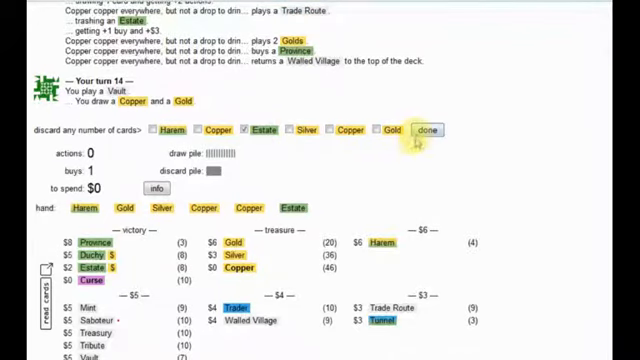
left_click(414, 130)
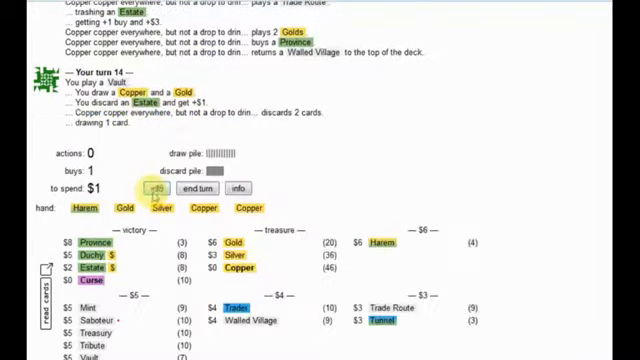
left_click(189, 189)
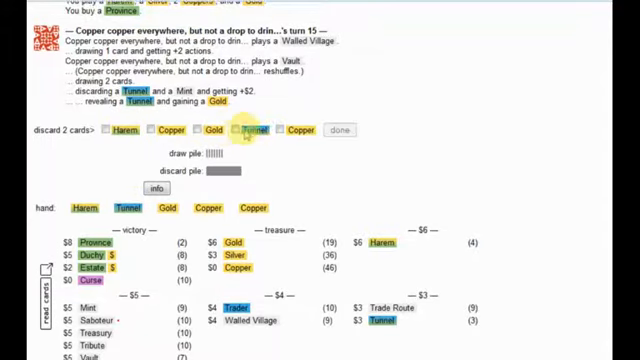
Reveal a discarded Tunnel for a Gold, then play Harem and two Golds to buy the last Province.
left_click(331, 129)
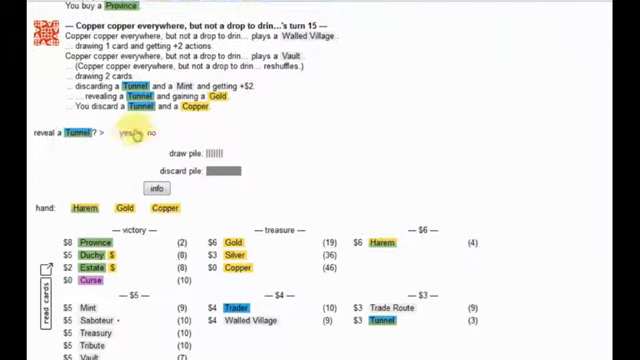
left_click(122, 134)
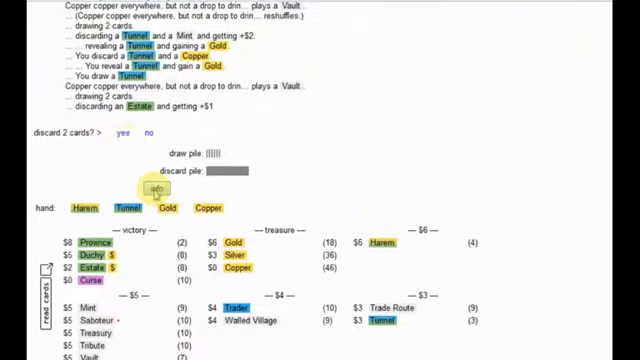
left_click(125, 134)
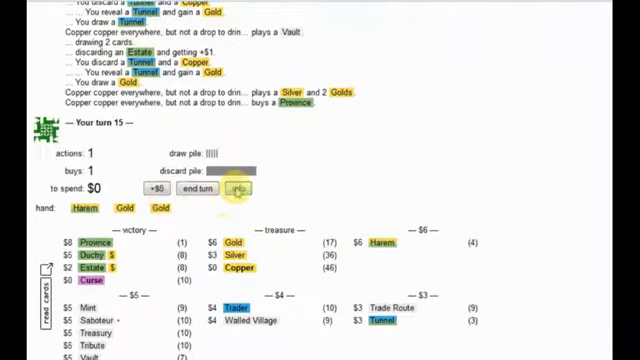
left_click(95, 210)
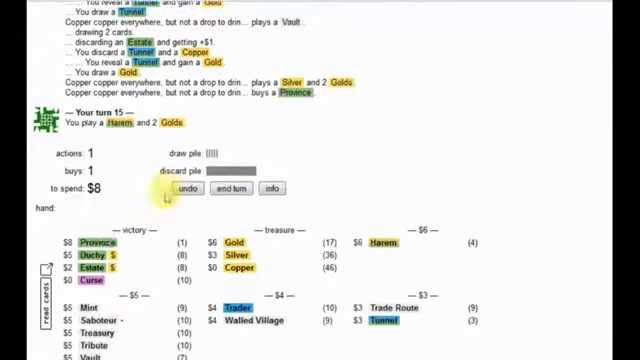
left_click(232, 189)
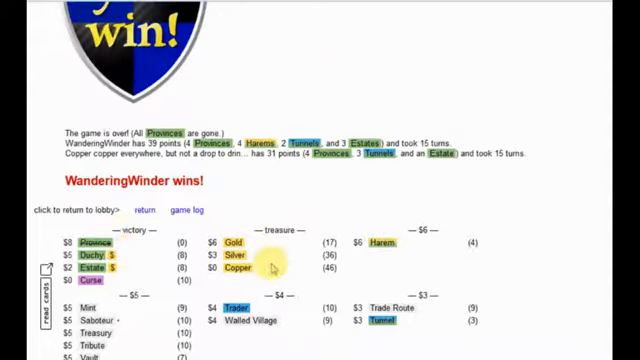